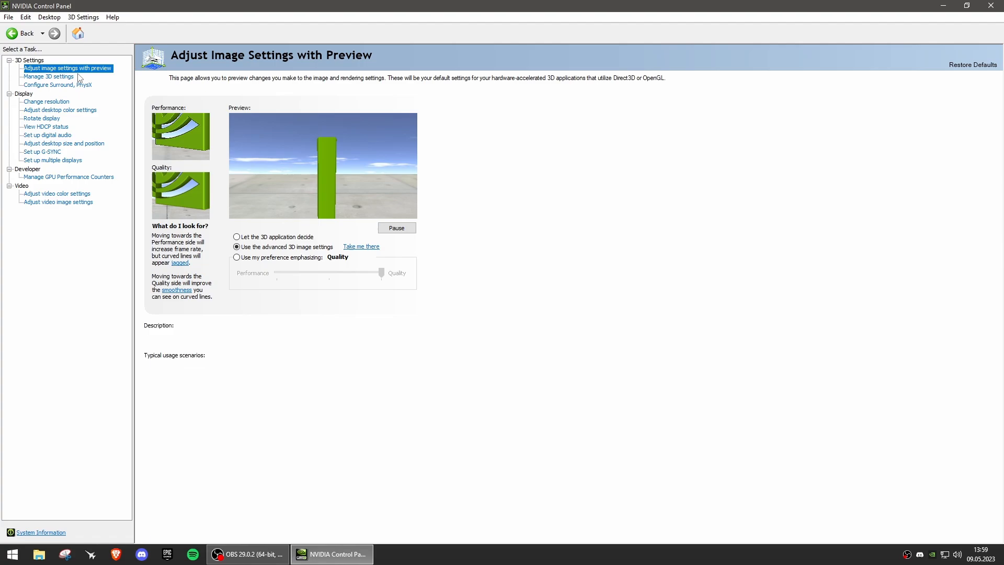
# Keep 'Use the advanced 3D image settings' and go to the global 3D settings list.
pyautogui.click(49, 17)
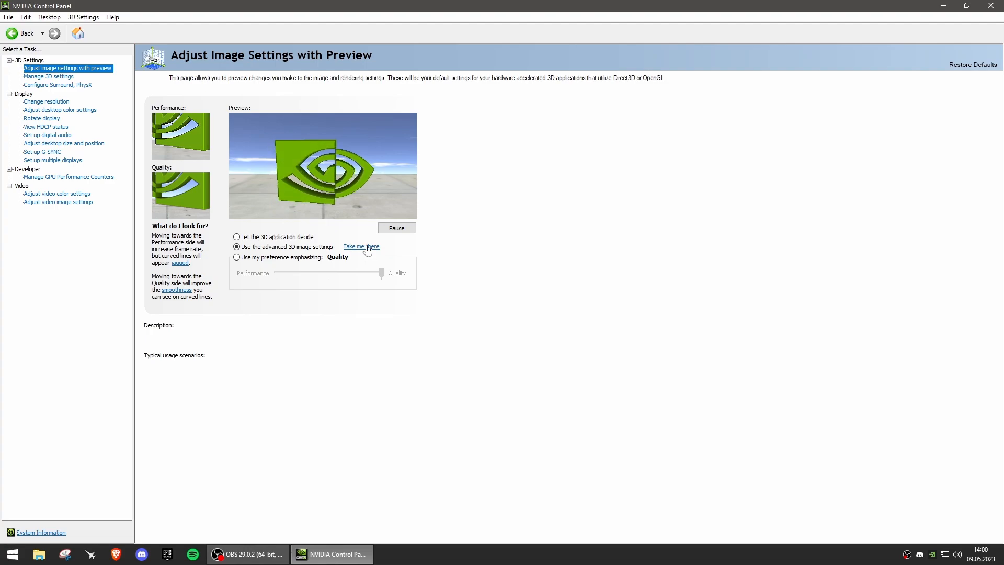
pyautogui.click(49, 76)
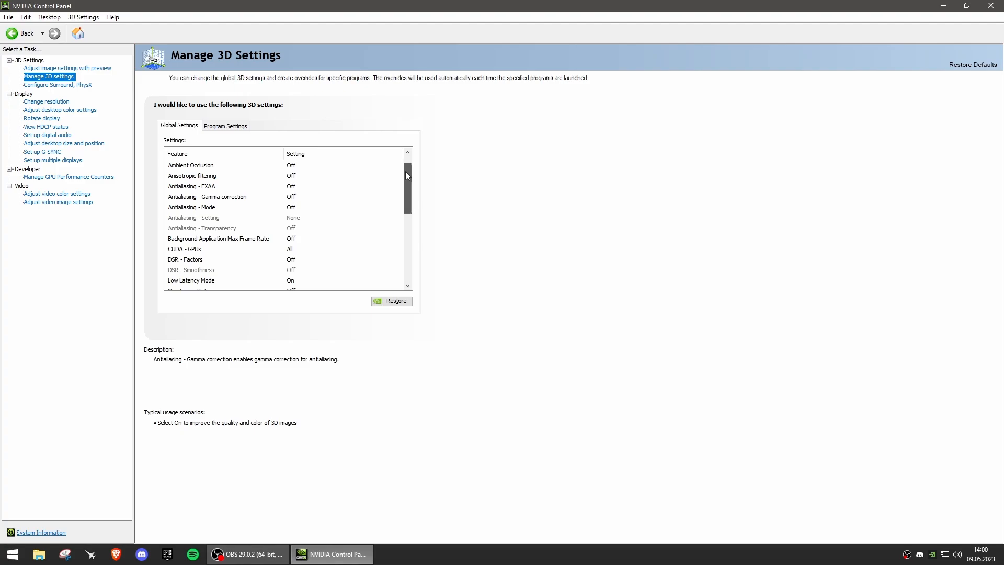
# Set global Monitor Technology to Fixed Refresh, then head to Configure Surround, PhysX.
pyautogui.scroll(-3)
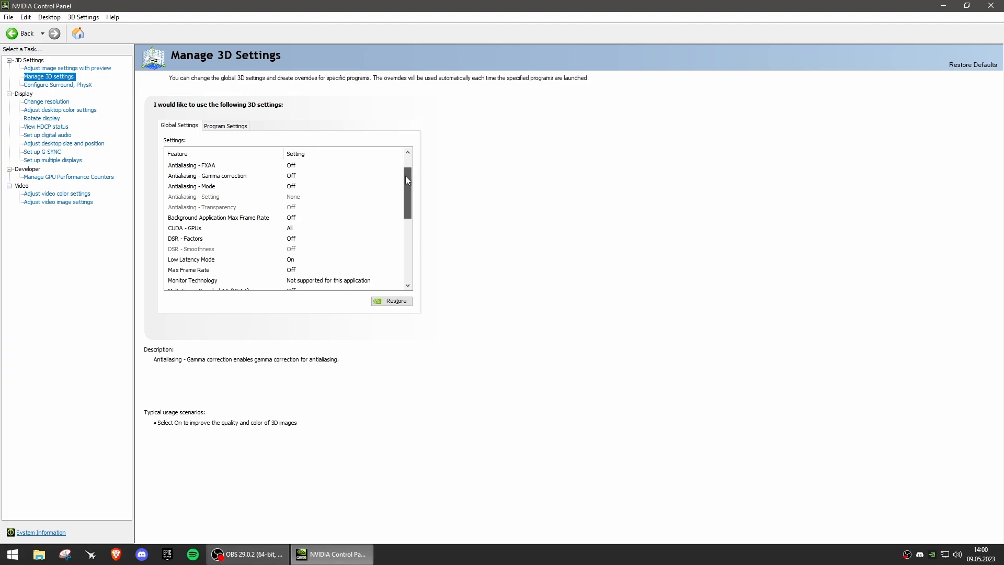
pyautogui.scroll(-3)
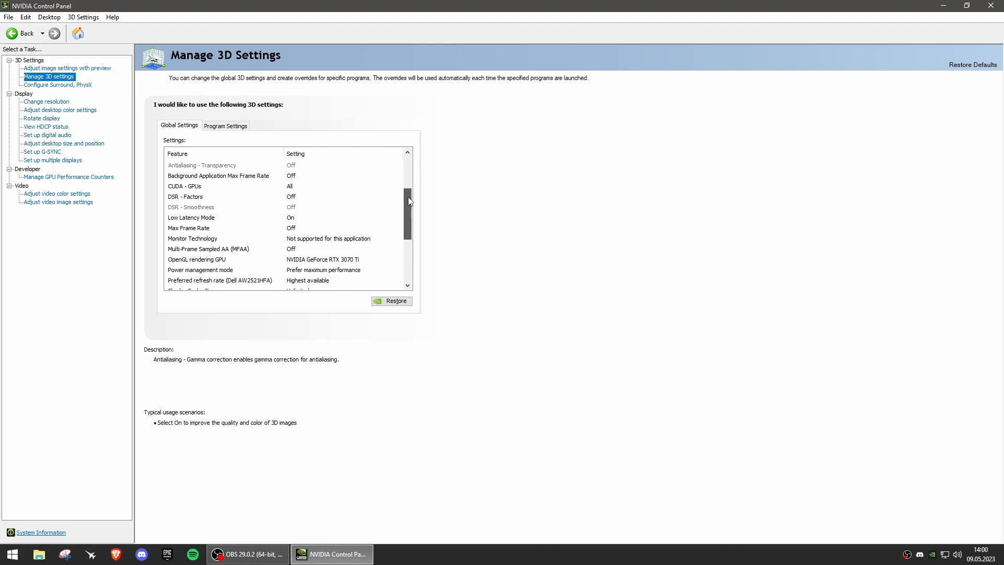
pyautogui.scroll(-3)
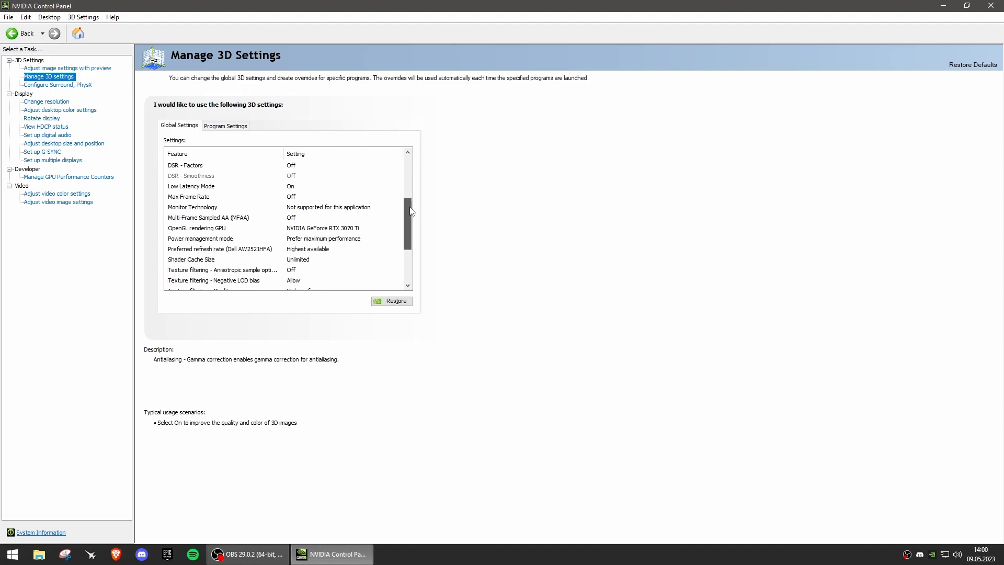
pyautogui.scroll(-3)
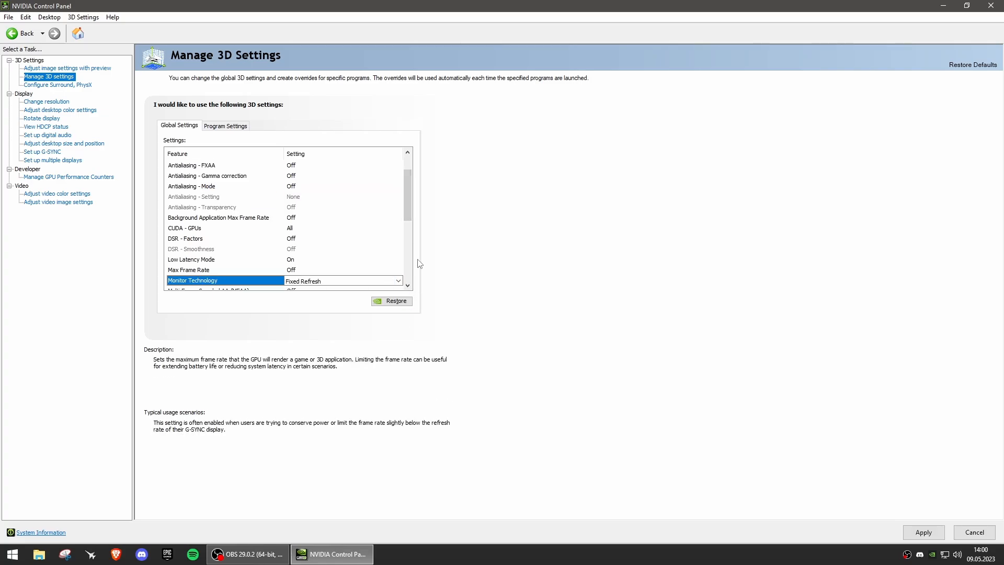
pyautogui.scroll(-3)
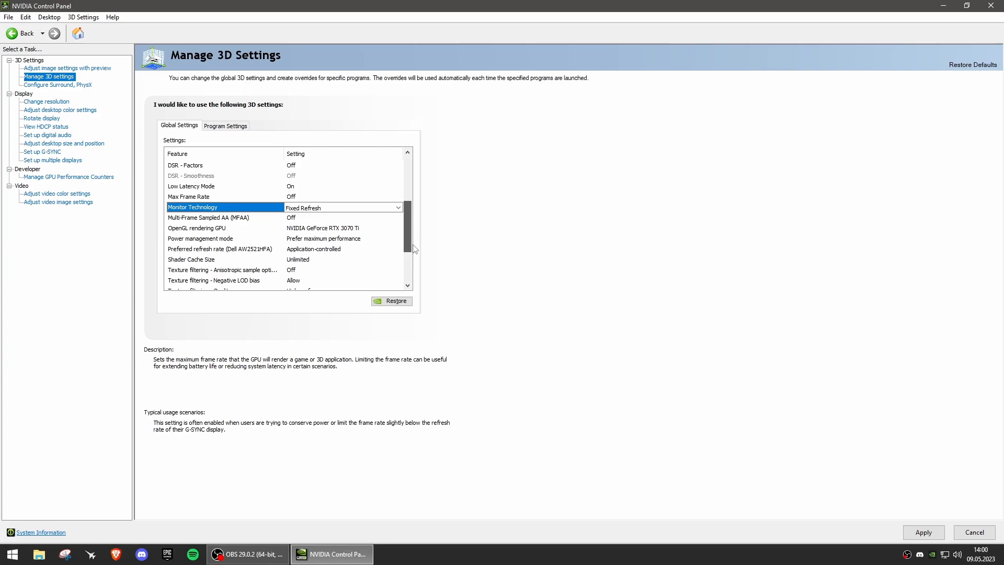
pyautogui.scroll(-3)
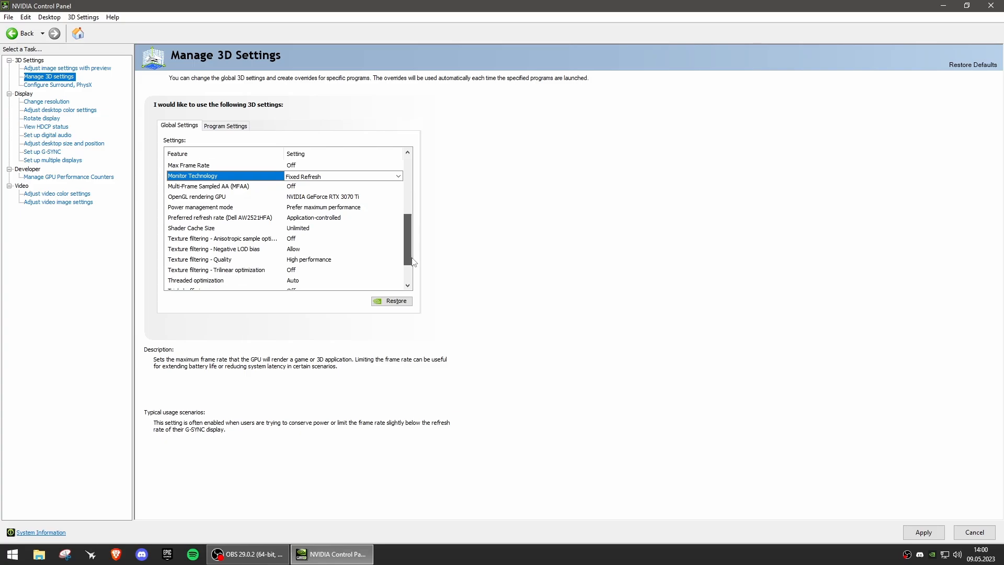
pyautogui.scroll(-3)
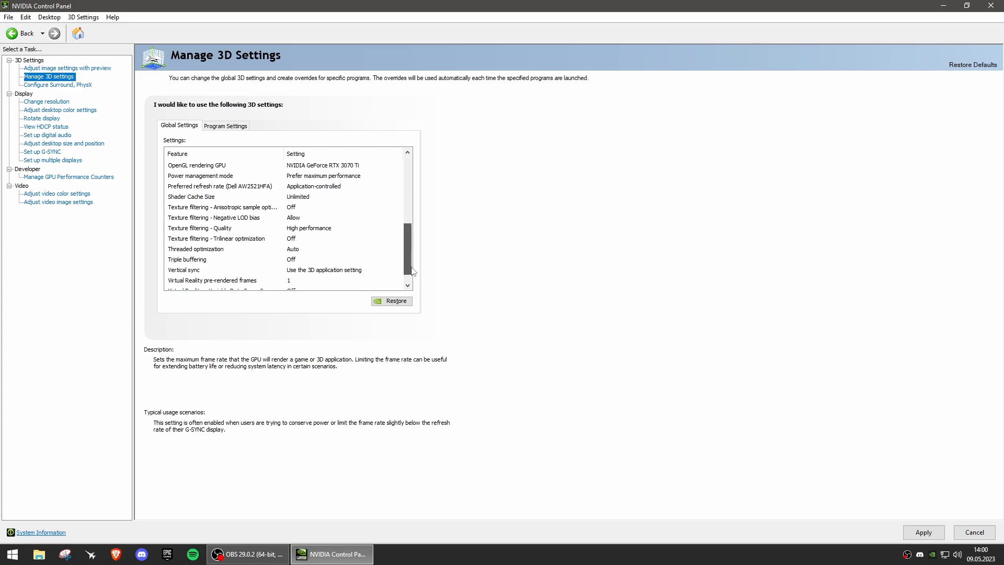
pyautogui.scroll(-3)
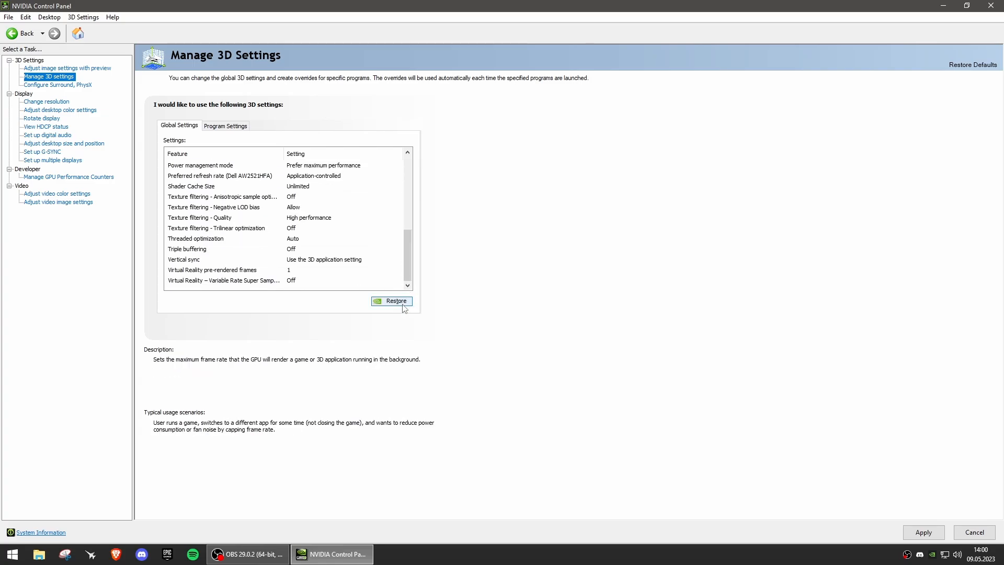
pyautogui.click(59, 85)
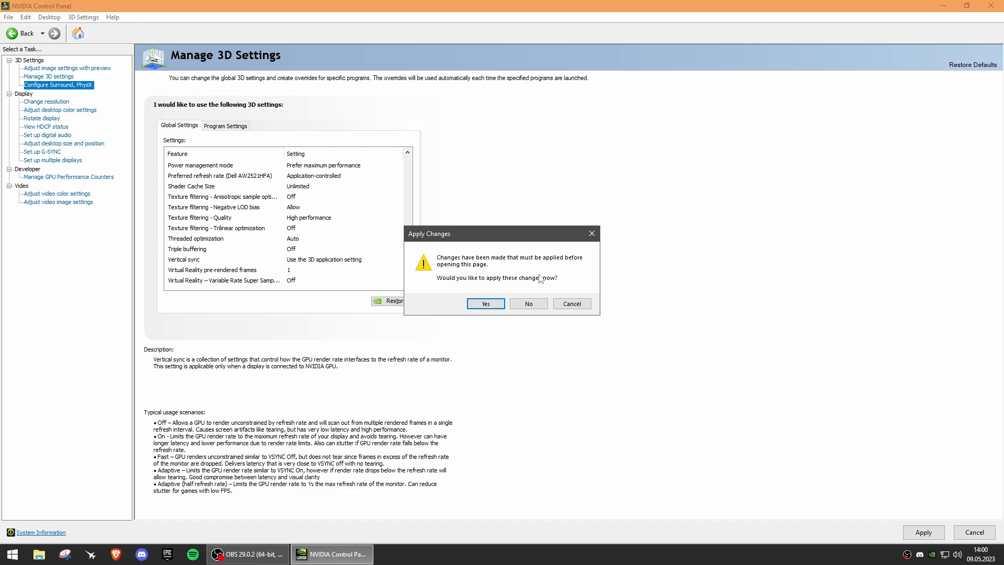
# Confirm Yes to apply the pending 3D settings and reach the Surround, PhysX page.
pyautogui.click(485, 303)
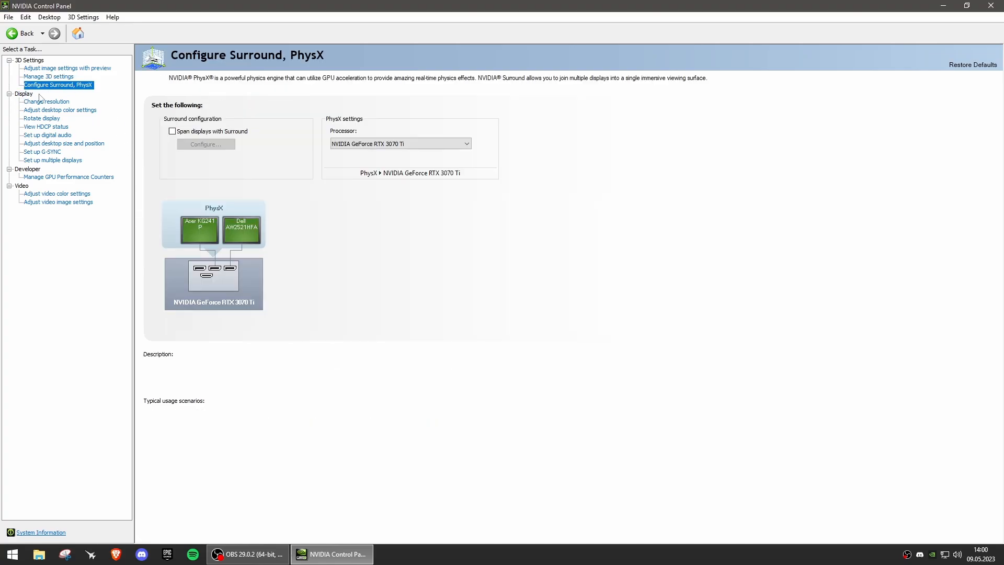
pyautogui.moveTo(628, 282)
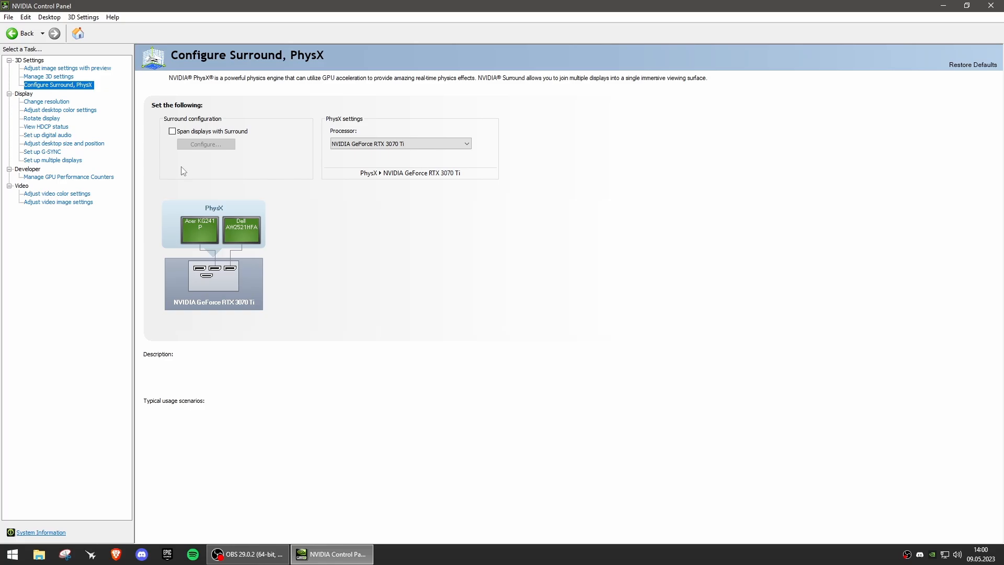
# Show the Change Resolution page for the Dell display at 1920 × 1080, 240Hz.
pyautogui.click(45, 102)
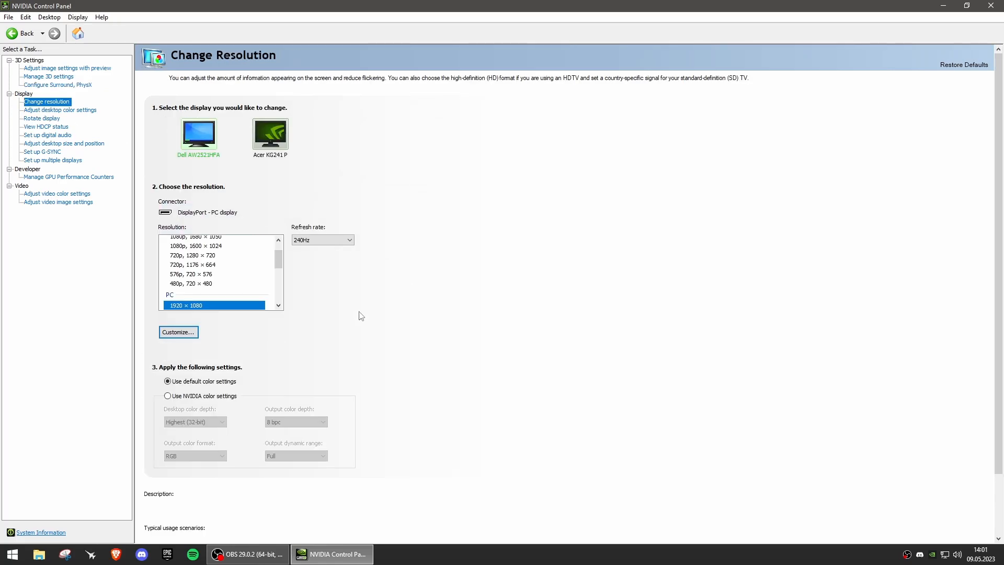
pyautogui.moveTo(293, 265)
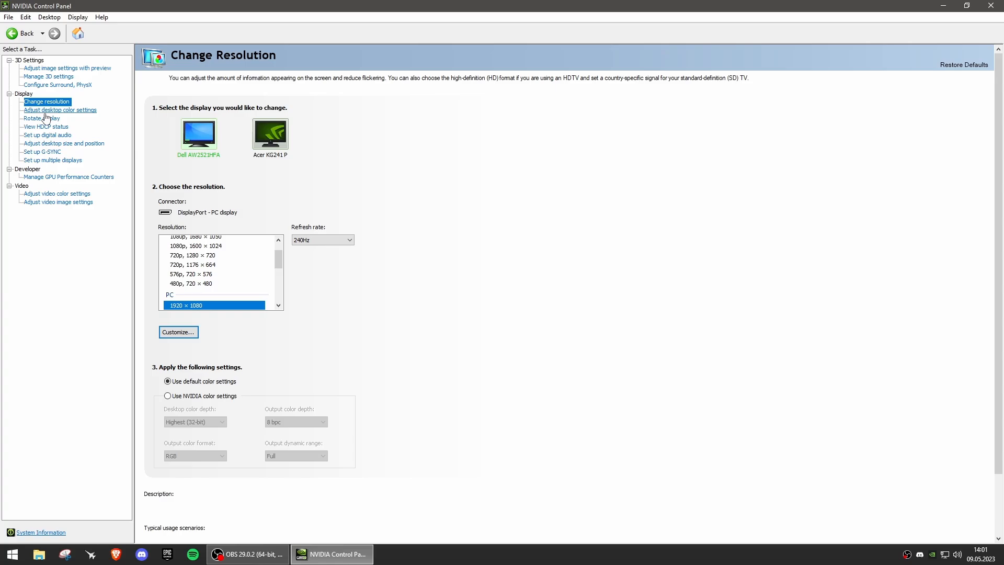
# Pass through desktop colour settings and show the HDCP status for the Dell display.
pyautogui.click(60, 110)
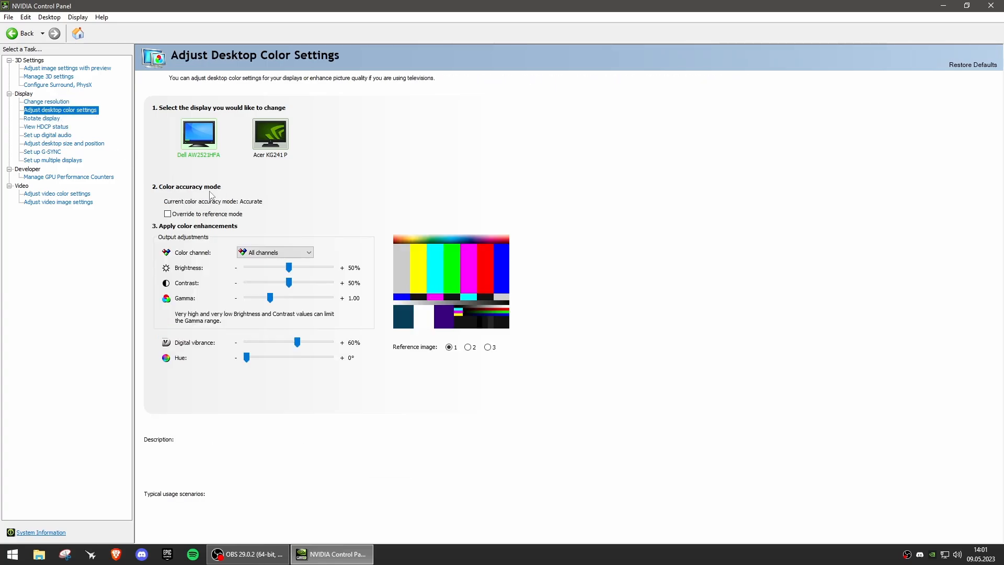
pyautogui.moveTo(280, 398)
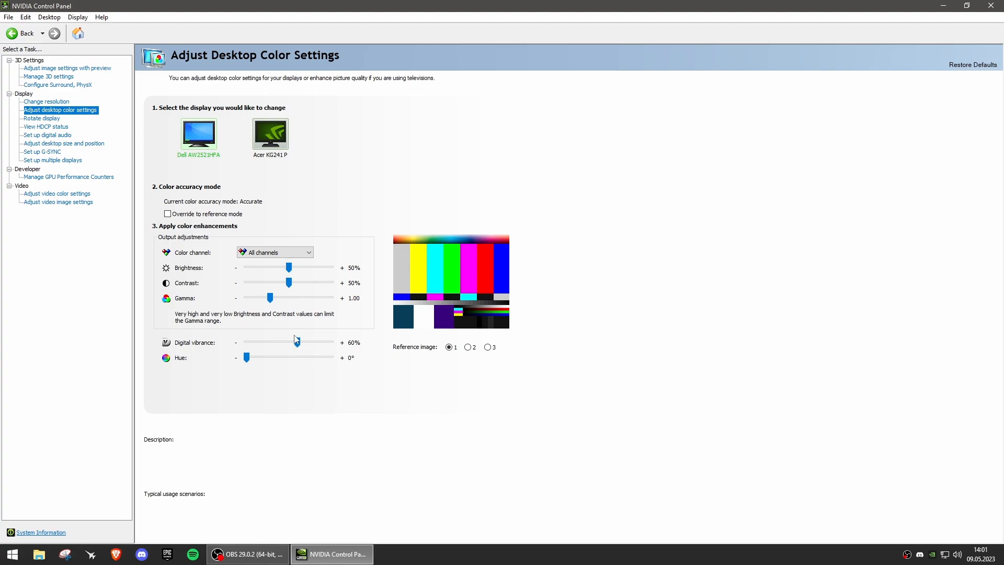
pyautogui.moveTo(296, 342); pyautogui.dragTo(296, 342)
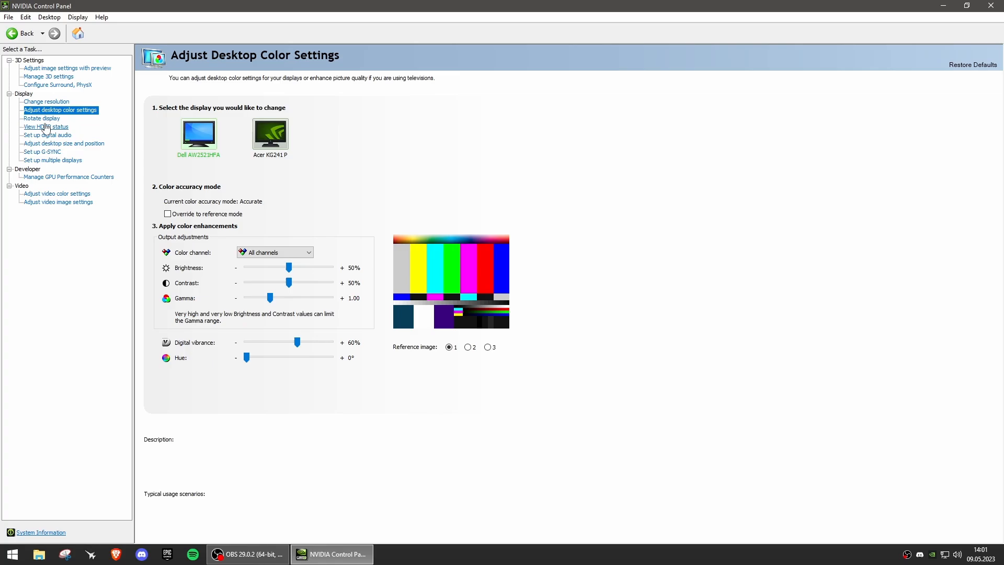
pyautogui.click(45, 126)
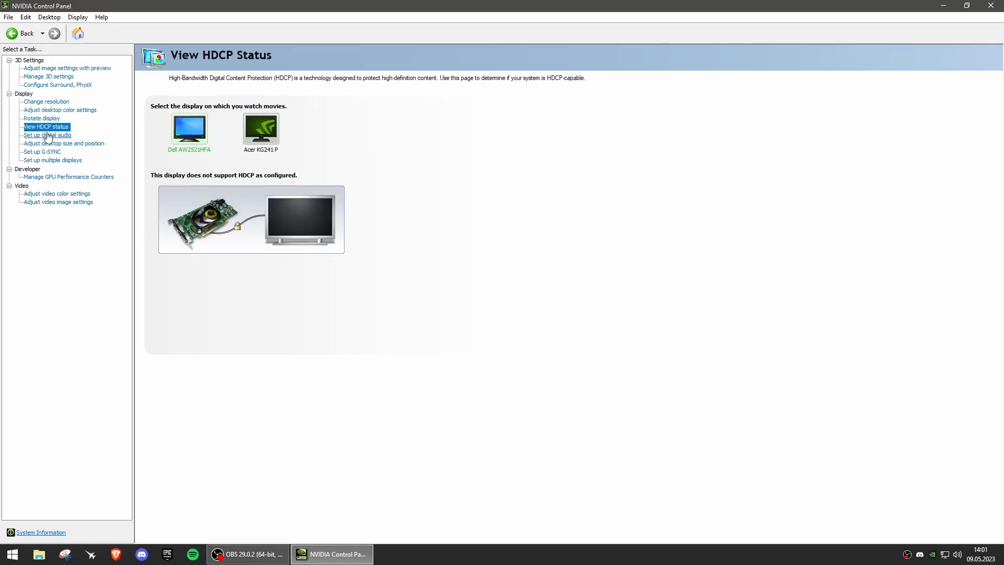
# Set desktop size and position to No scaling with Override scaling mode ticked.
pyautogui.click(64, 143)
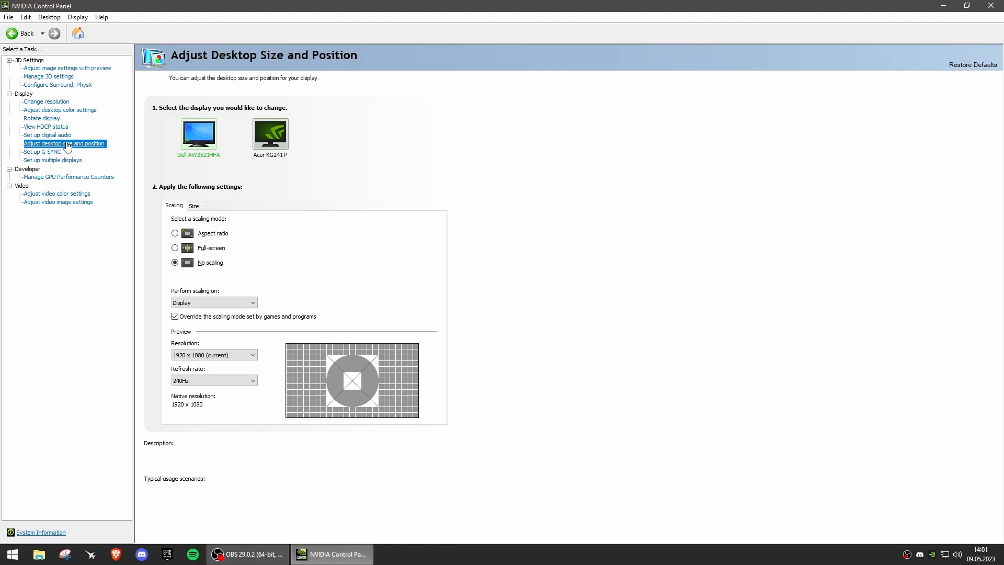
pyautogui.moveTo(230, 248)
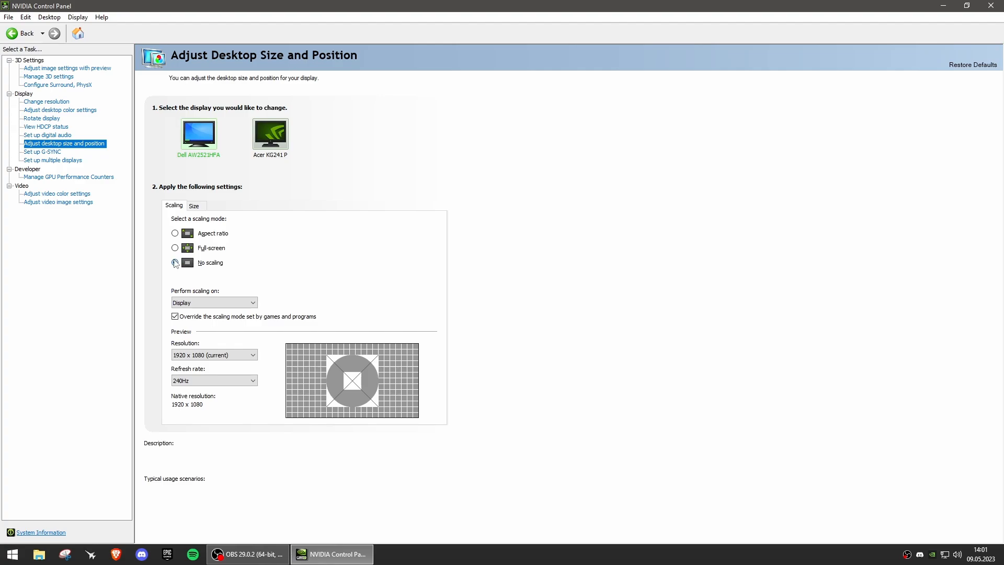
pyautogui.click(175, 263)
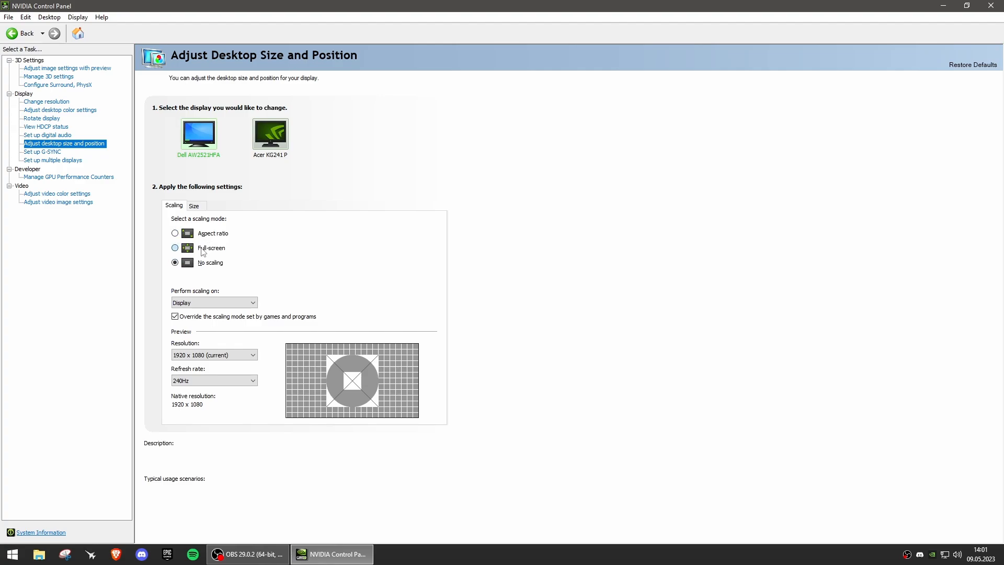
pyautogui.moveTo(280, 286)
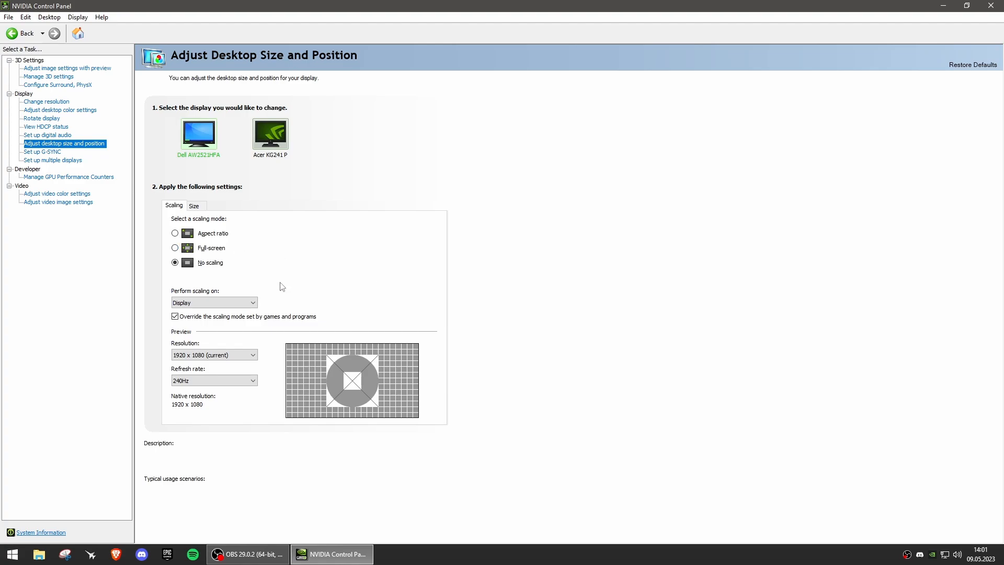
pyautogui.click(213, 302)
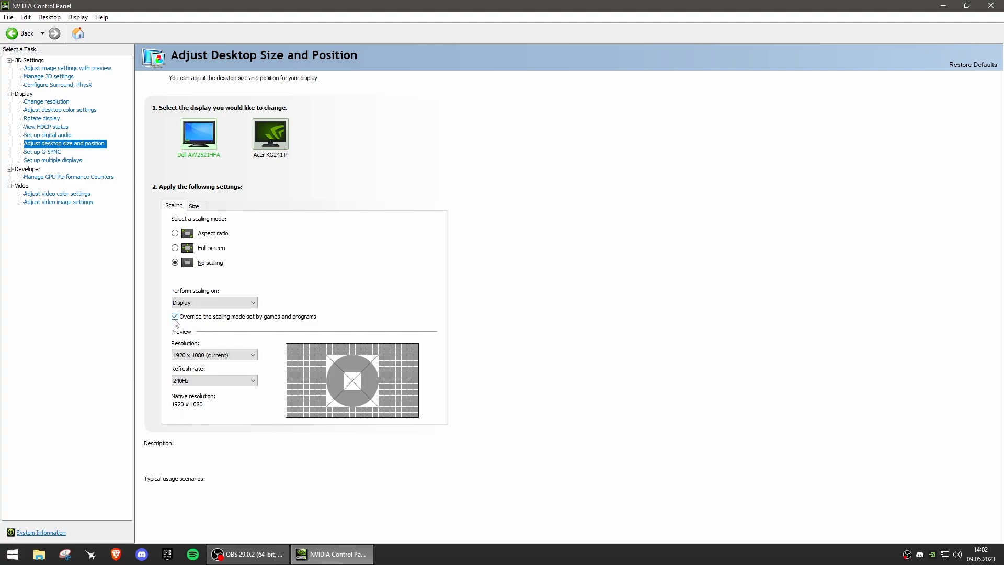
# Go to Set up G-SYNC and leave Enable G-SYNC unchecked.
pyautogui.click(42, 151)
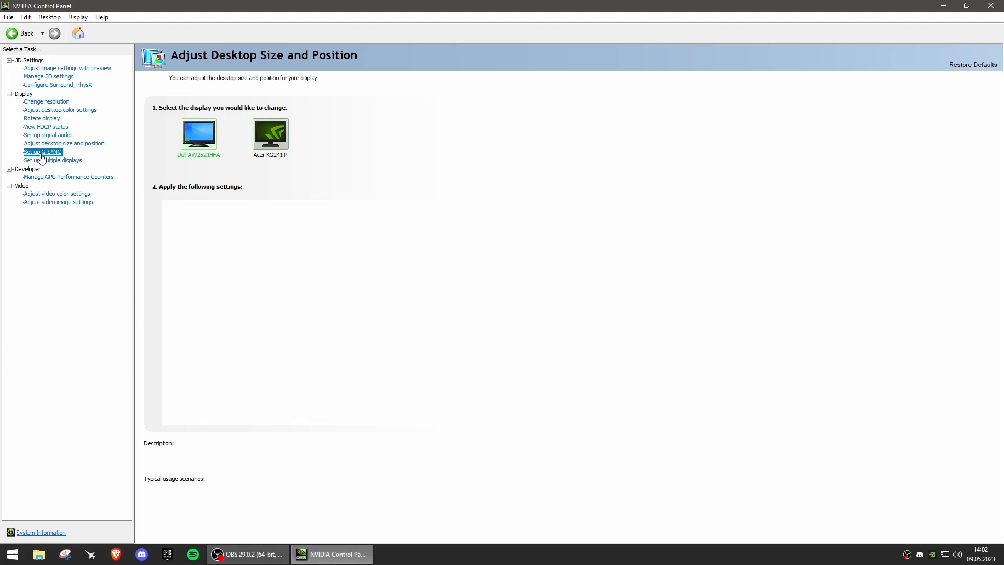
pyautogui.click(42, 151)
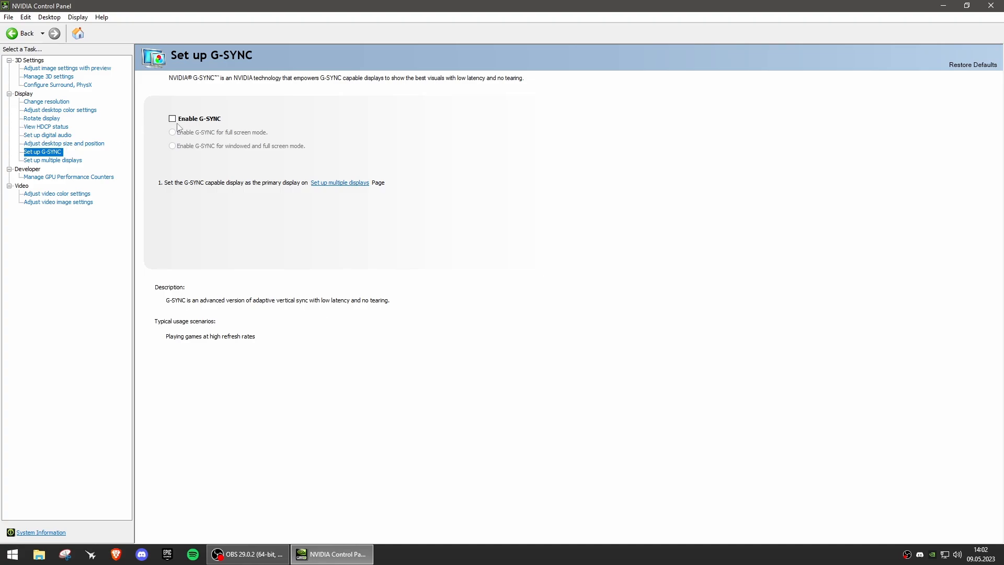
pyautogui.moveTo(92, 166)
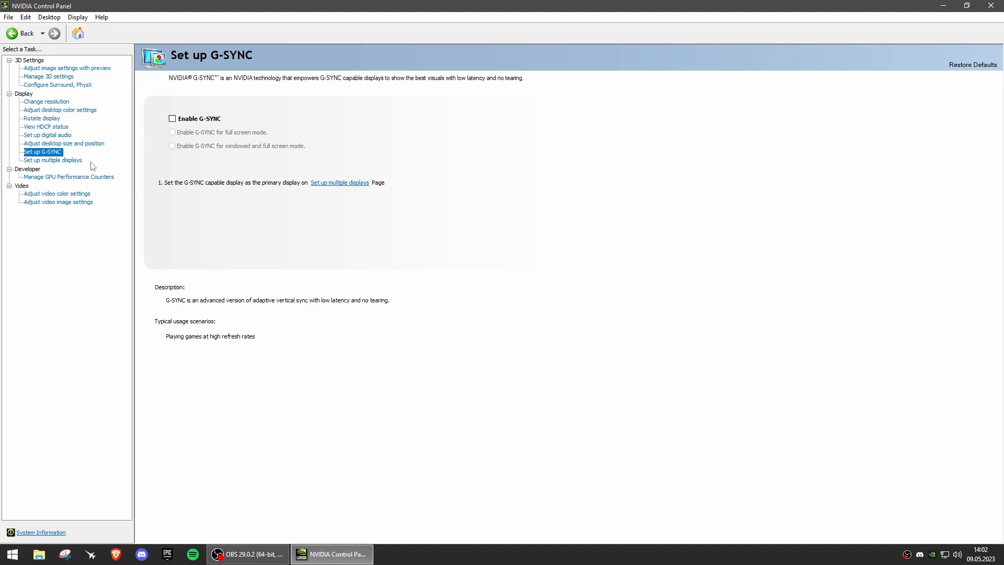
pyautogui.moveTo(52, 159)
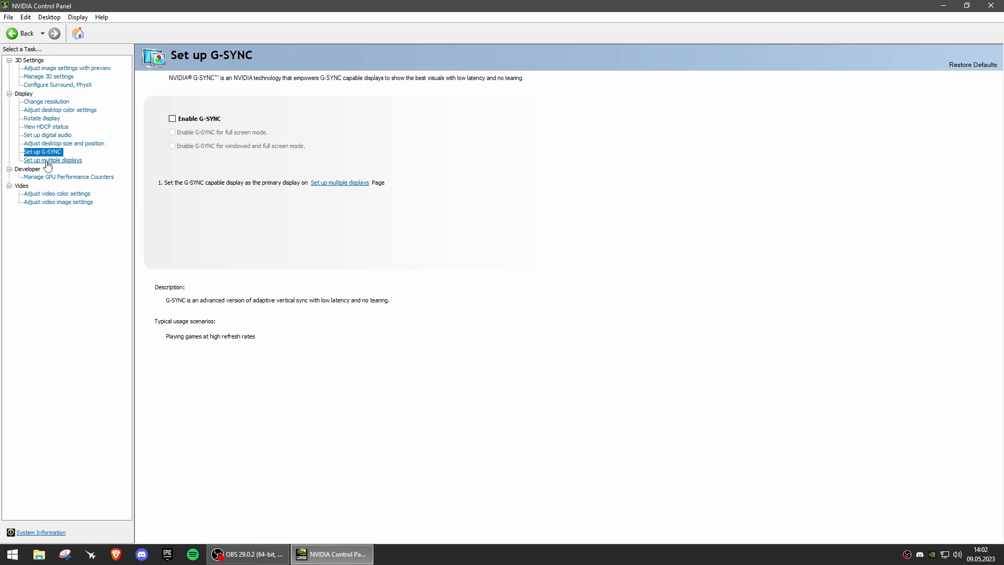
# Allow all users access to the GPU performance counters under Developer.
pyautogui.click(69, 177)
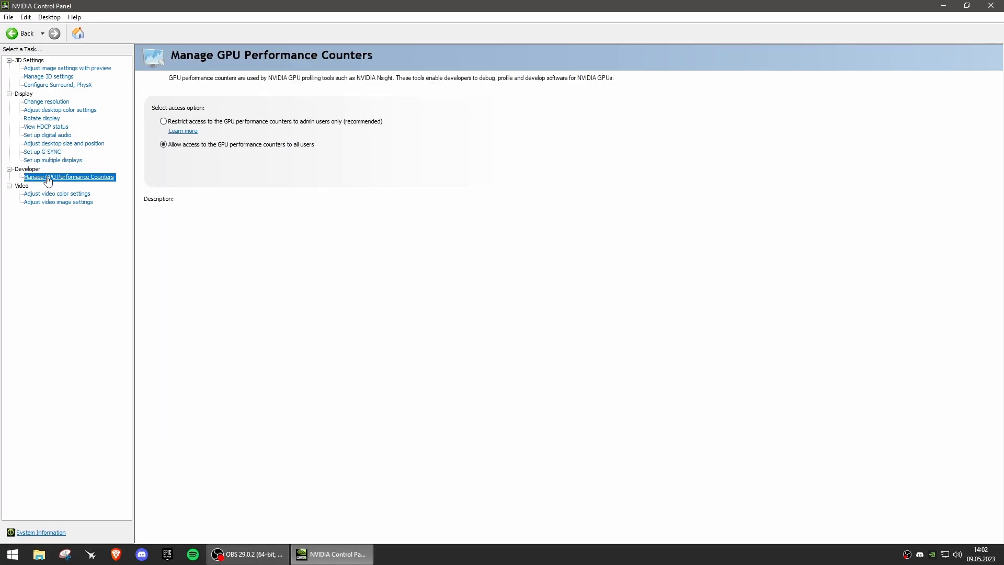
pyautogui.moveTo(181, 155)
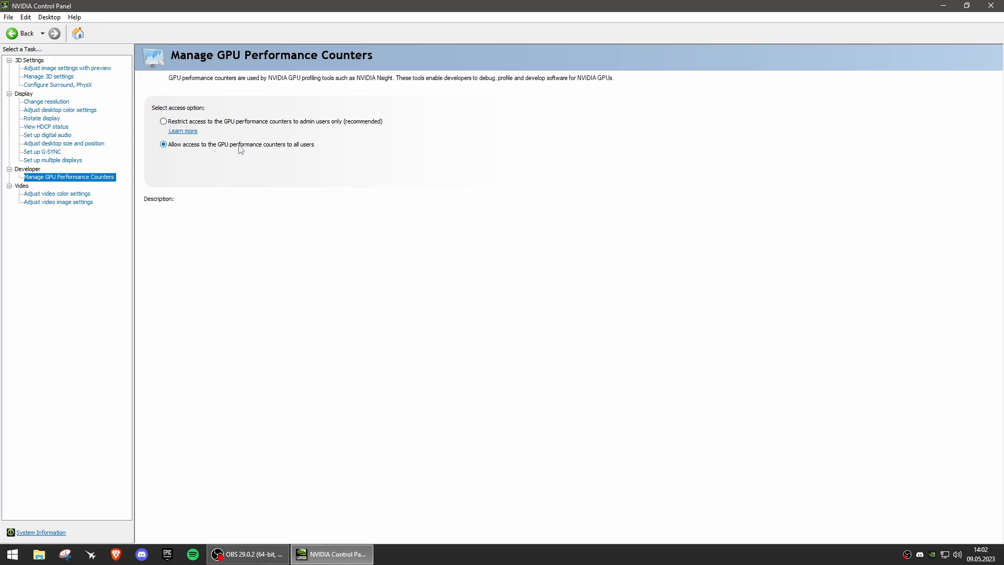
pyautogui.moveTo(312, 154)
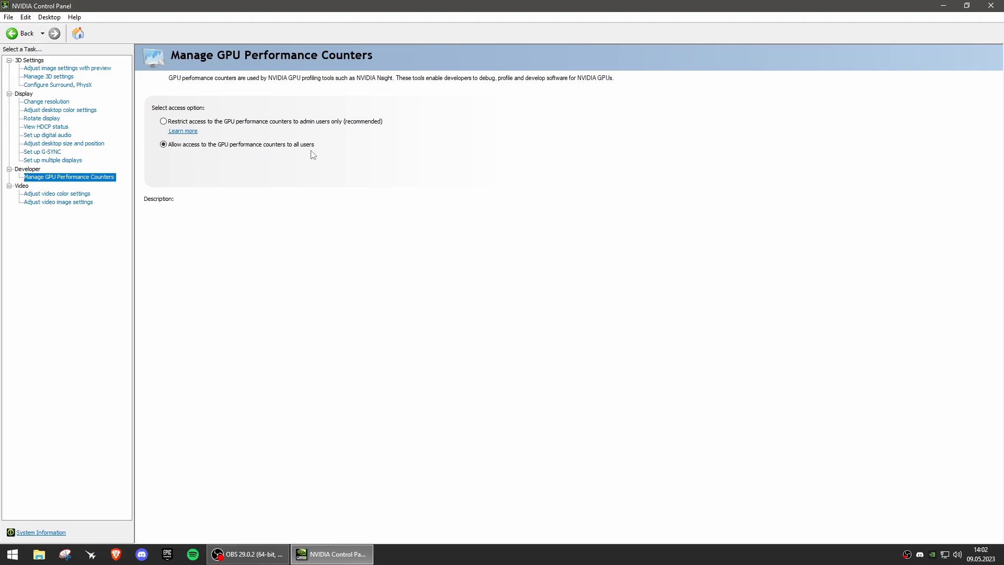
pyautogui.moveTo(22, 215)
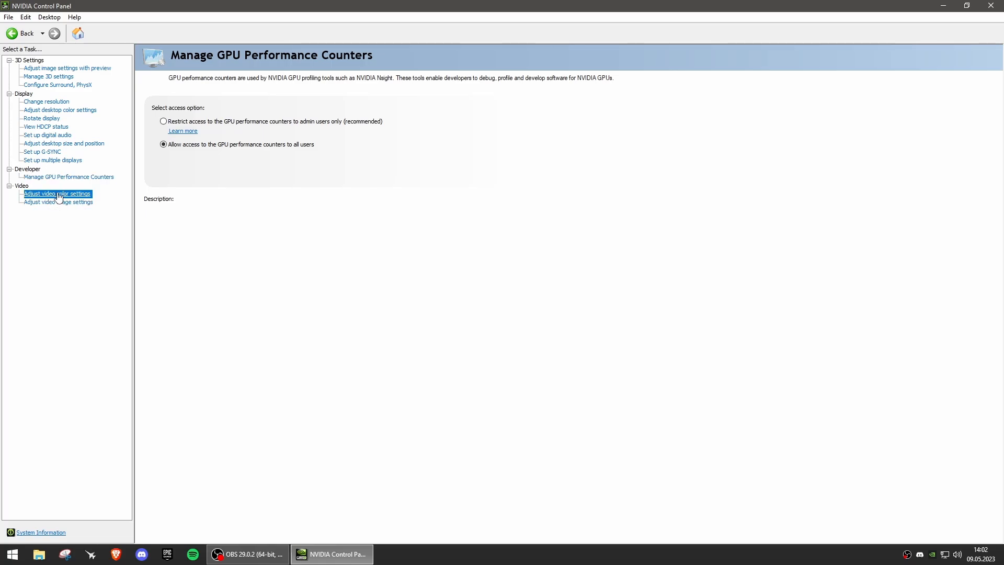
# View video colour settings, then video image settings, leaving both at player defaults.
pyautogui.click(57, 193)
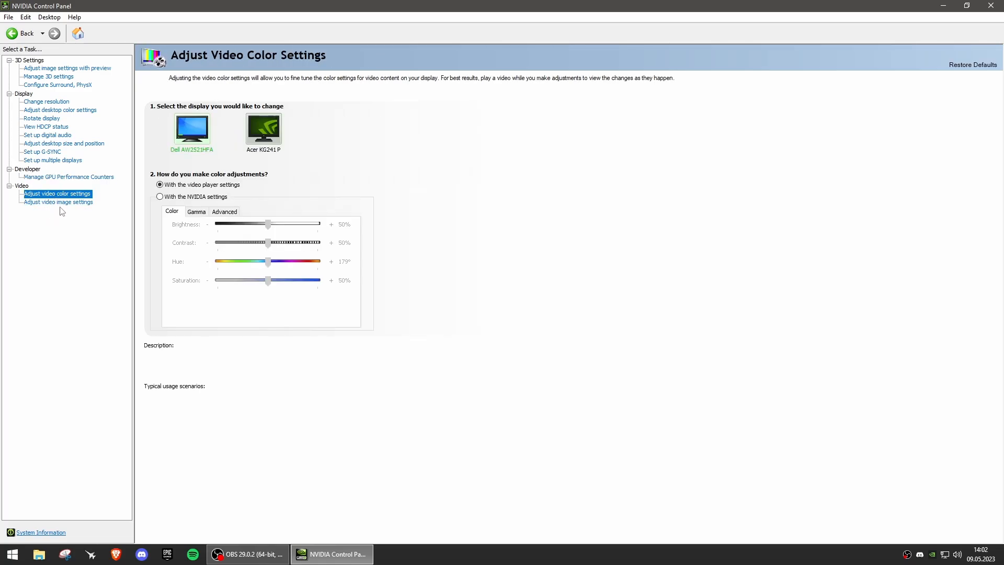
pyautogui.click(59, 202)
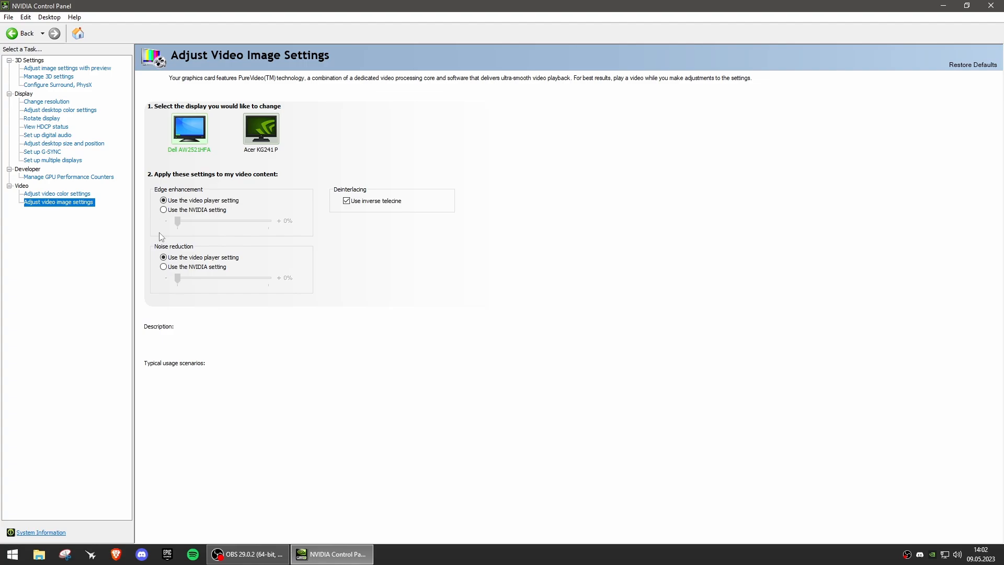
pyautogui.moveTo(534, 370)
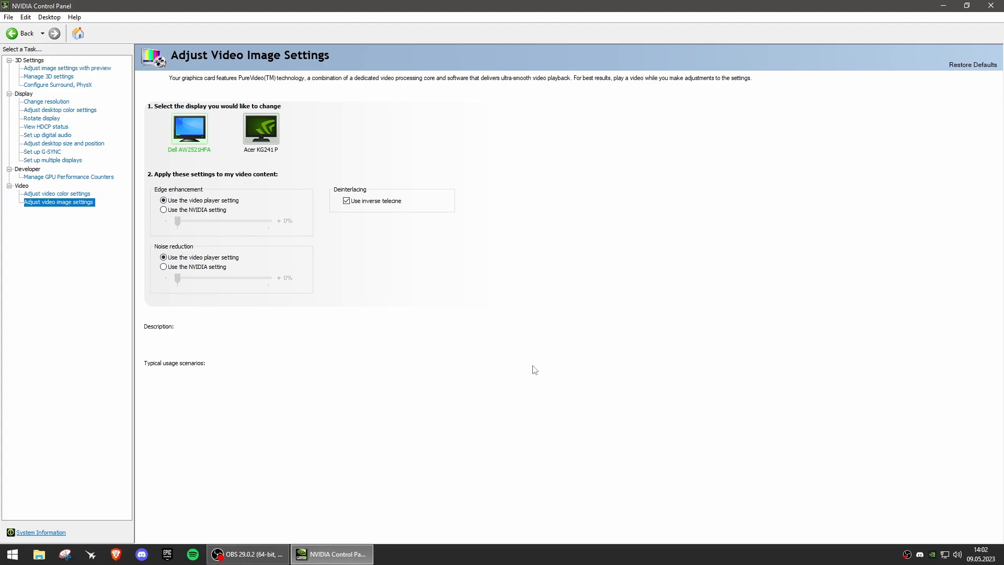
pyautogui.moveTo(57, 56)
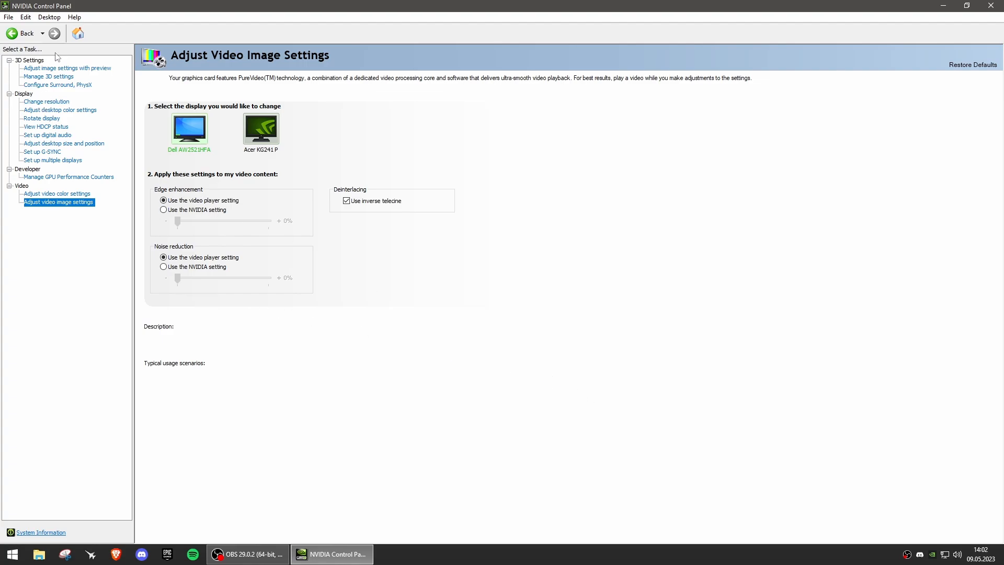
pyautogui.moveTo(502, 202)
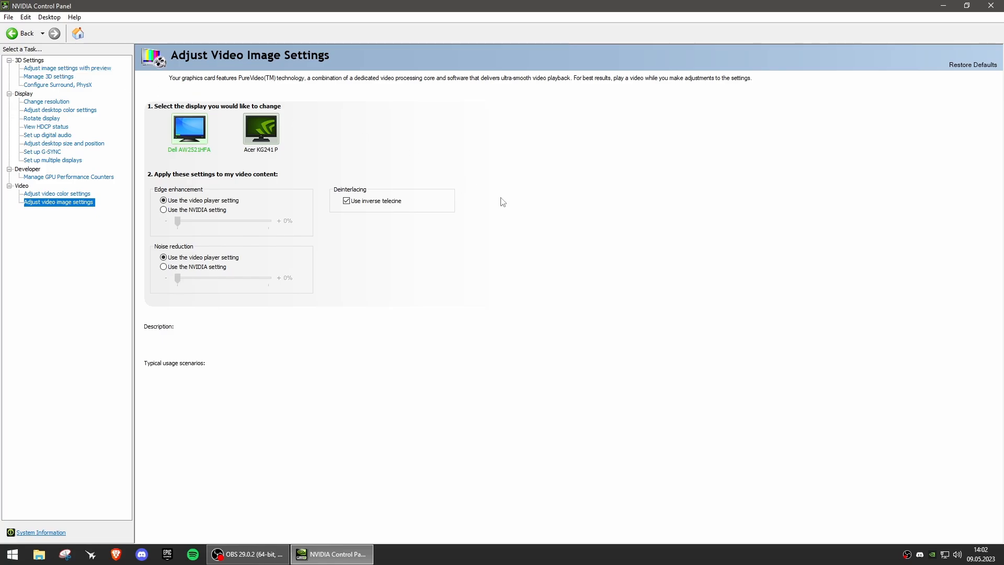